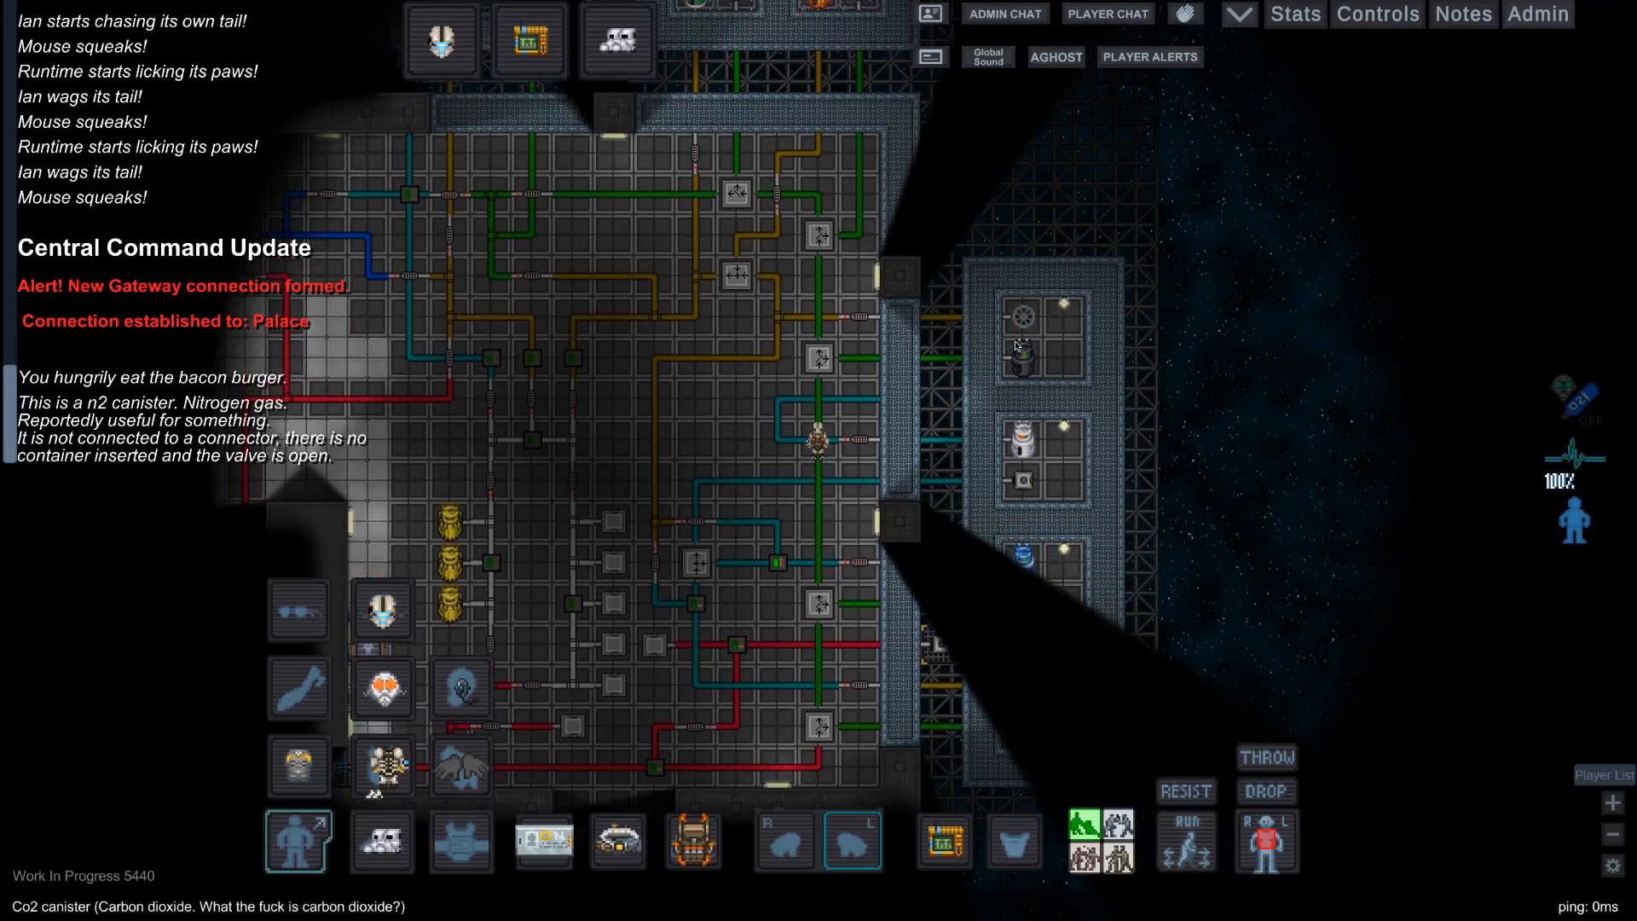
mouse_move(1019, 347)
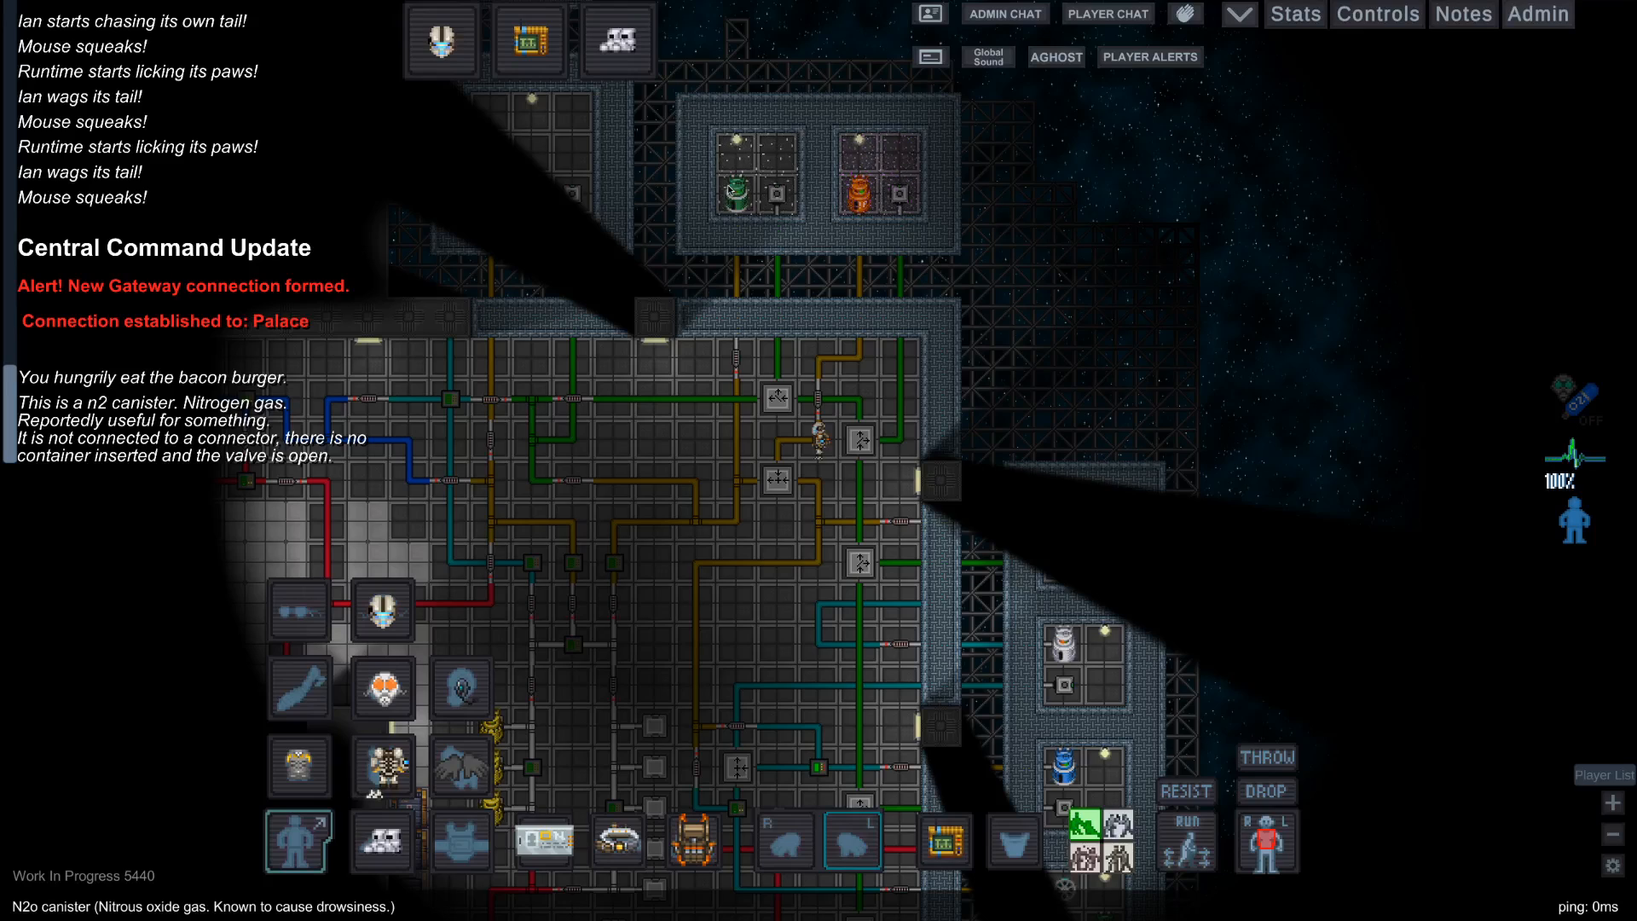
mouse_move(689, 401)
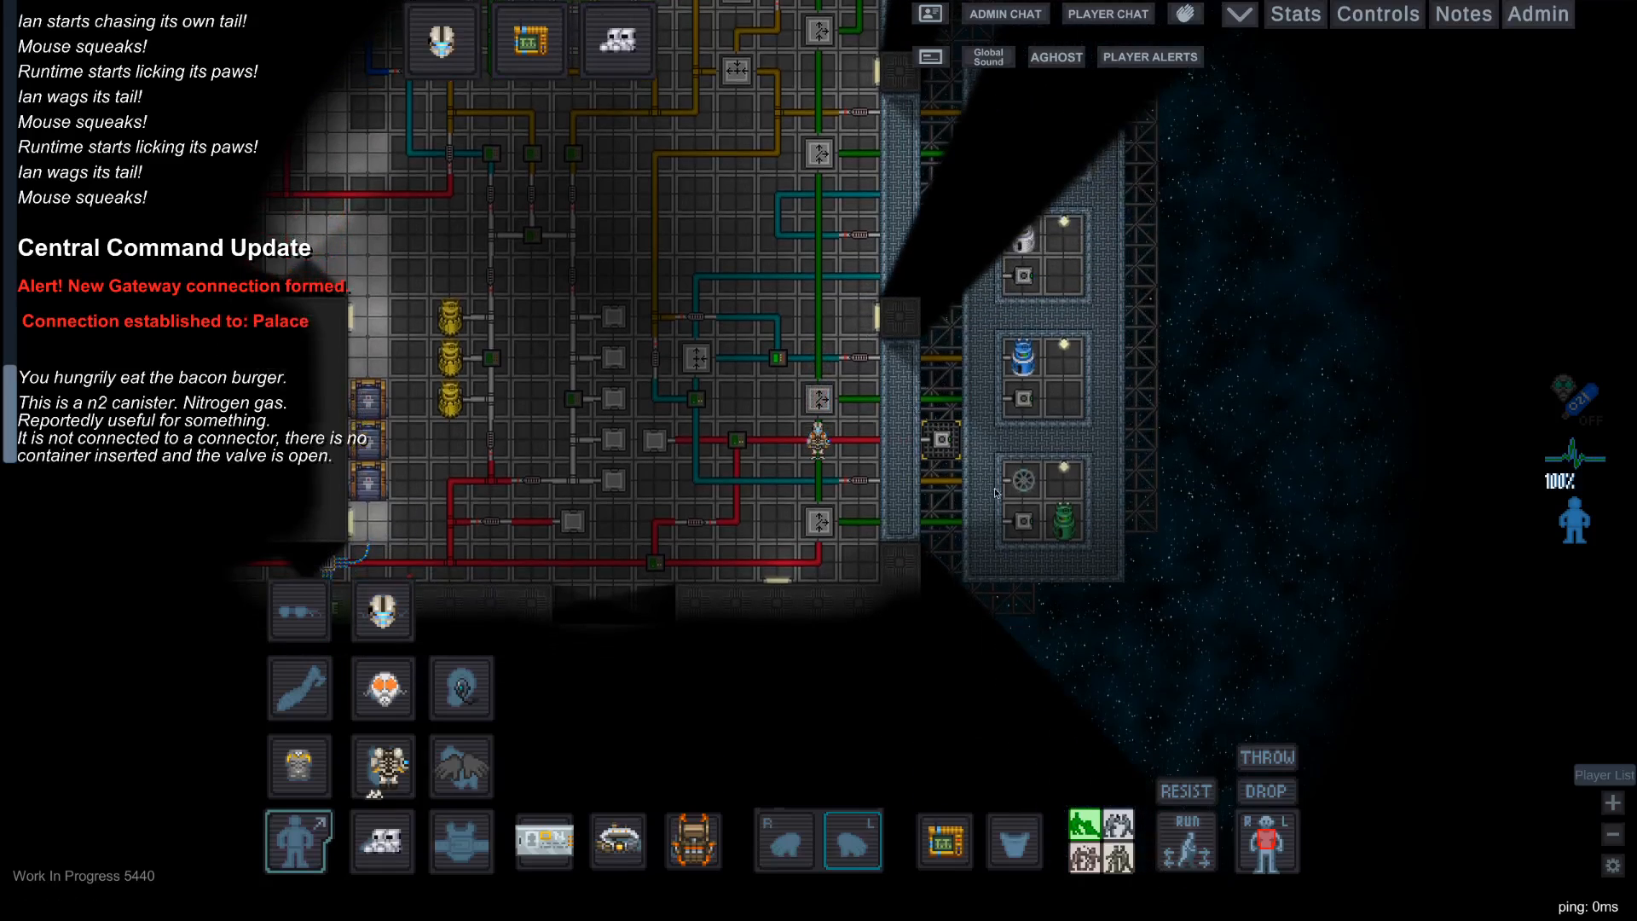
mouse_move(1020, 484)
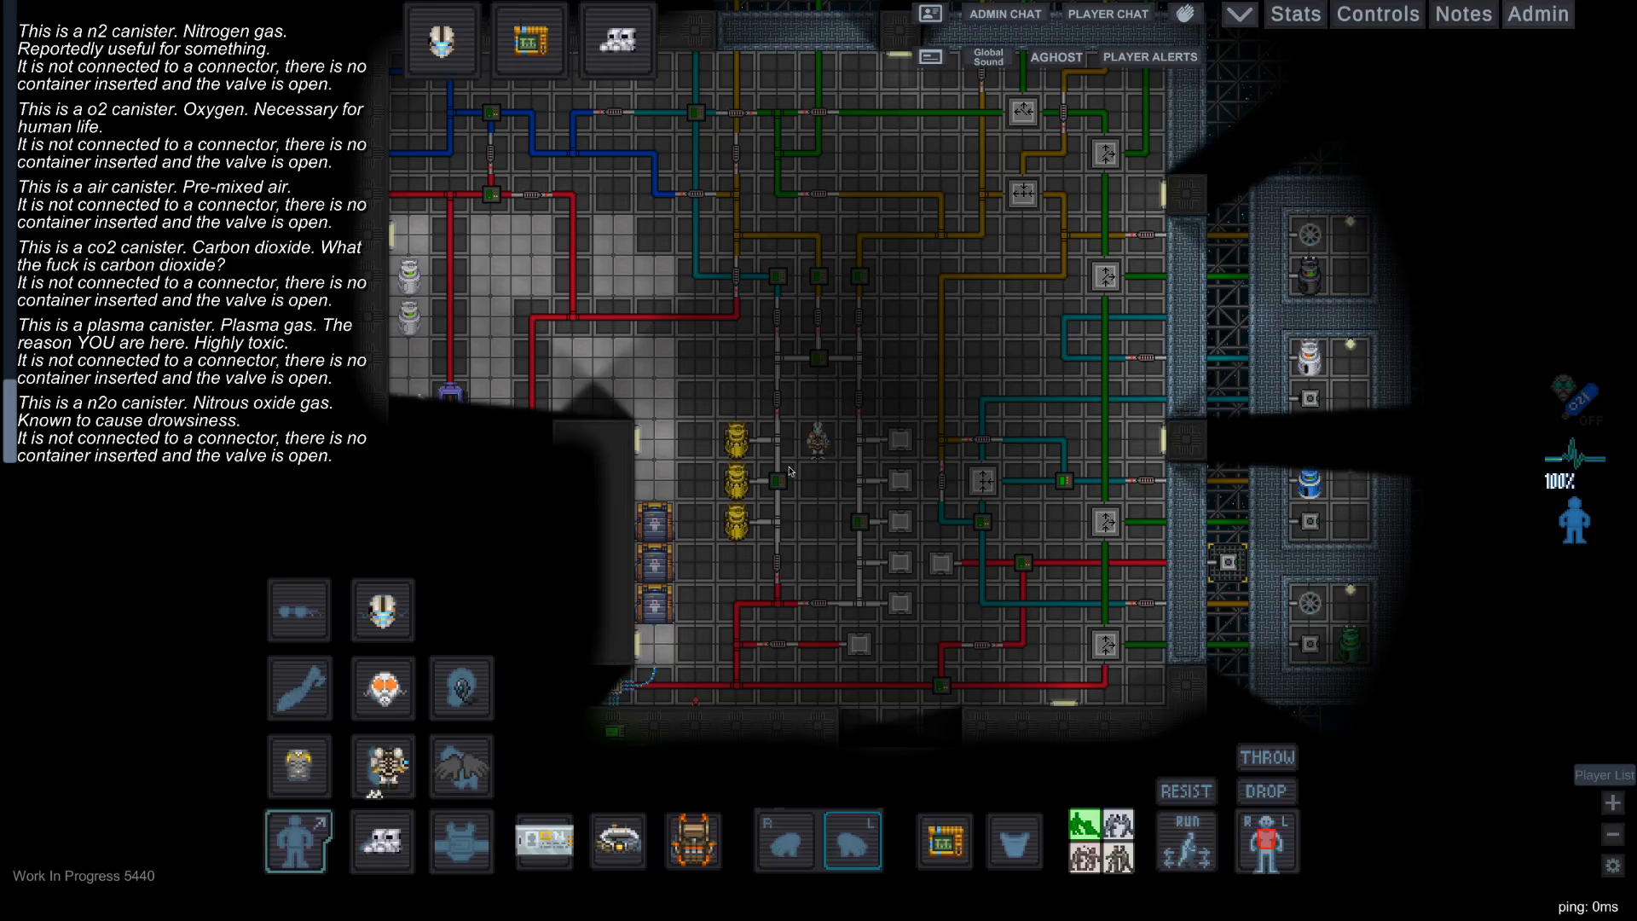
mouse_move(700, 518)
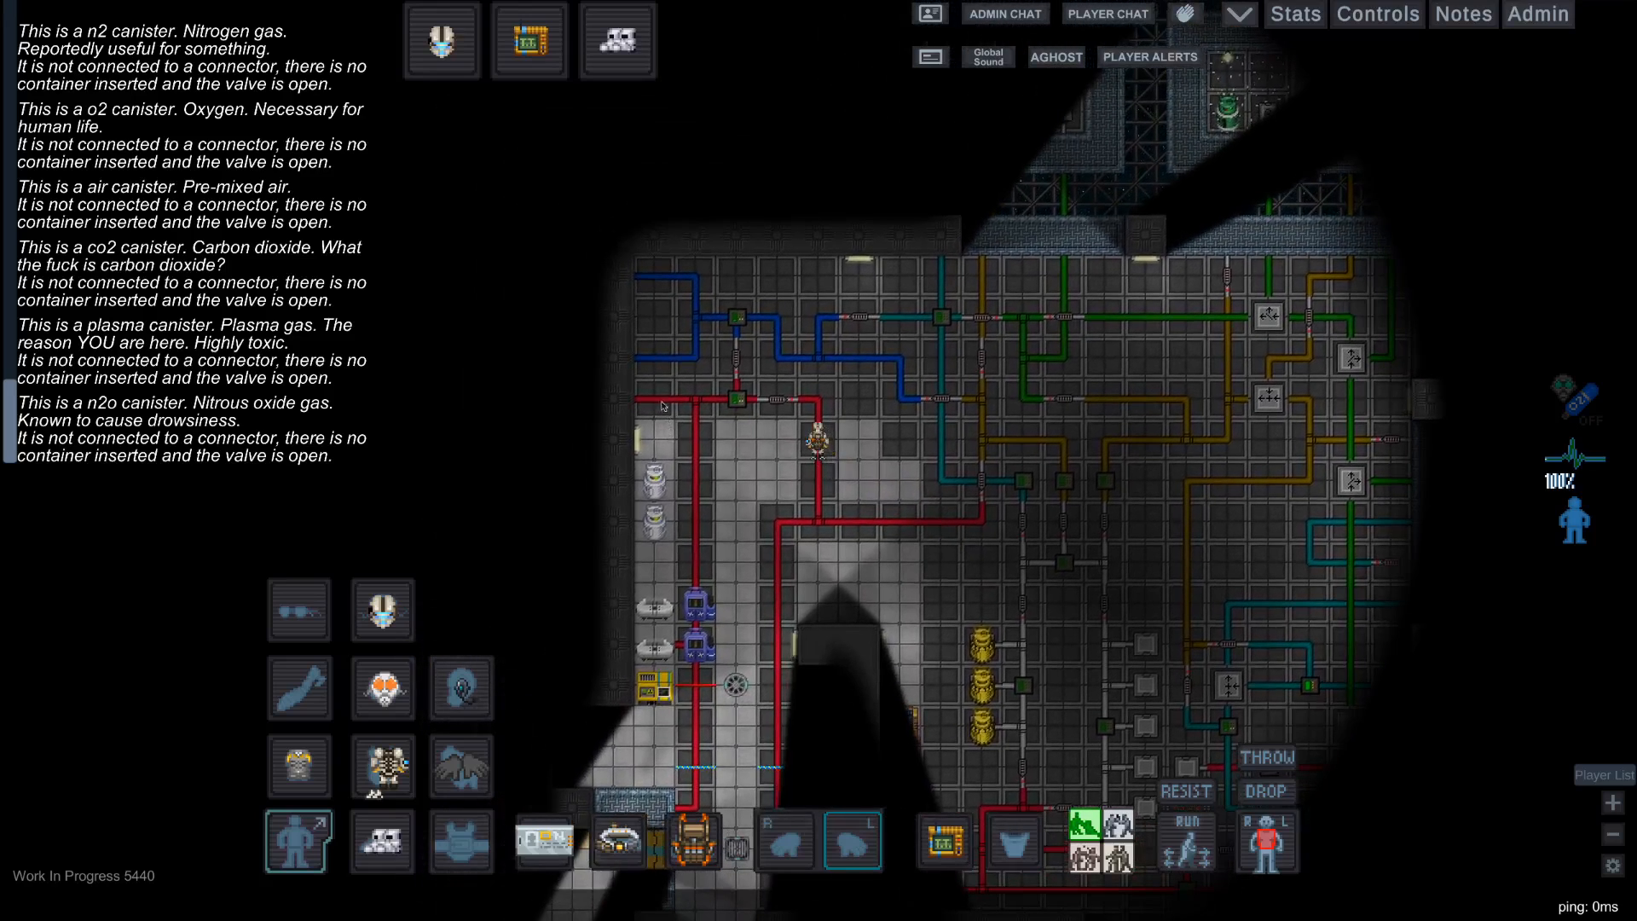
mouse_move(587, 282)
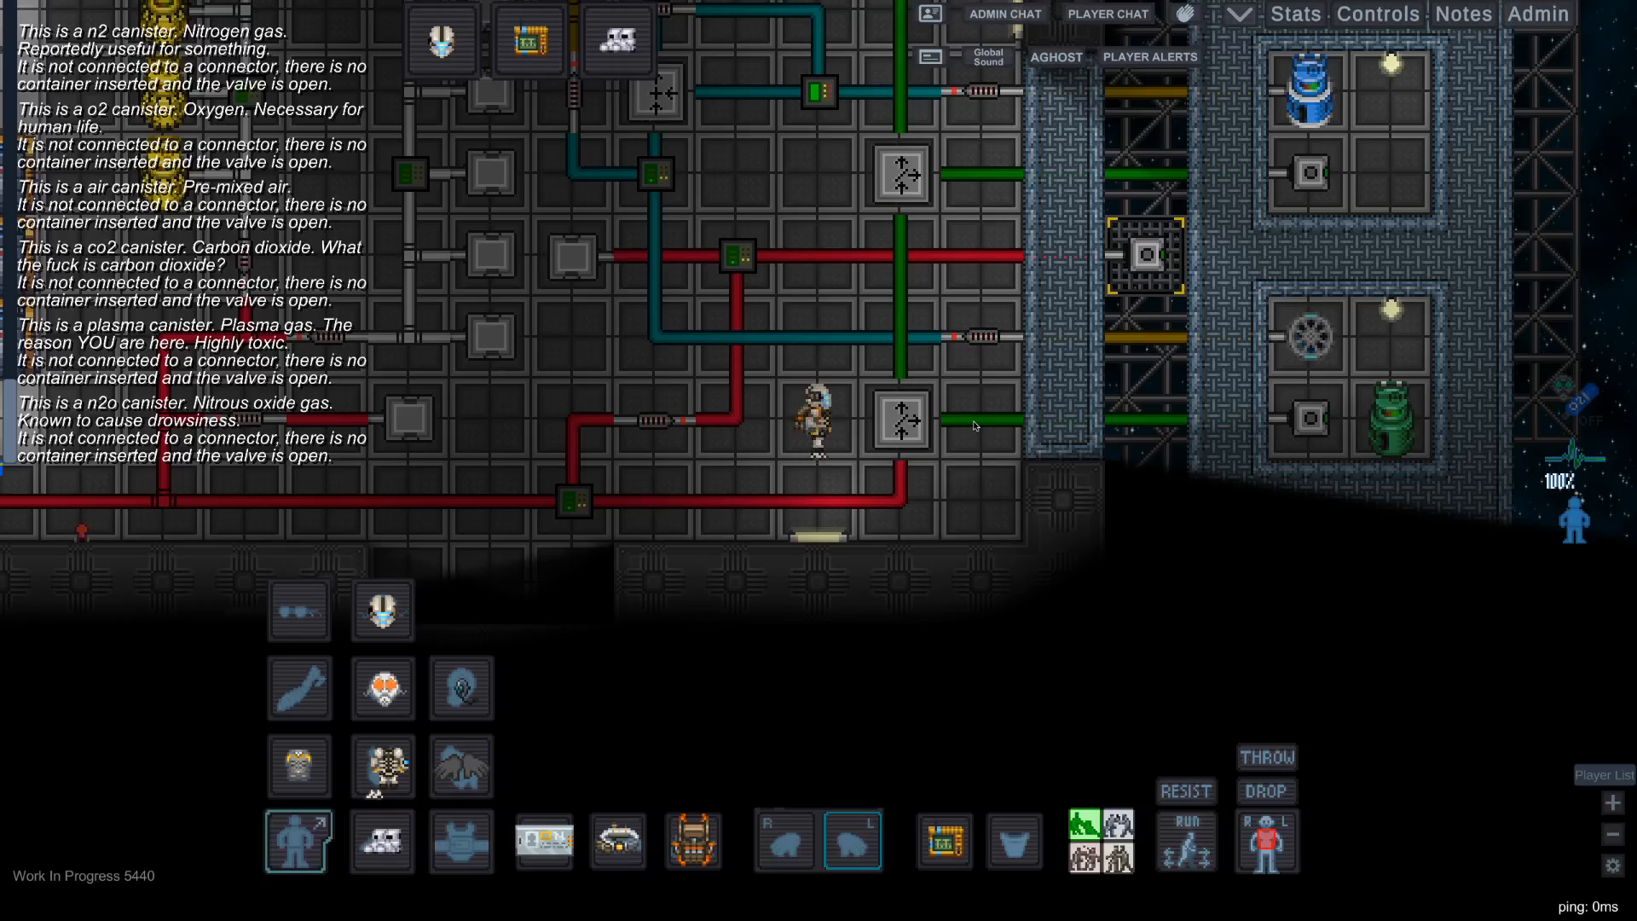
click(901, 423)
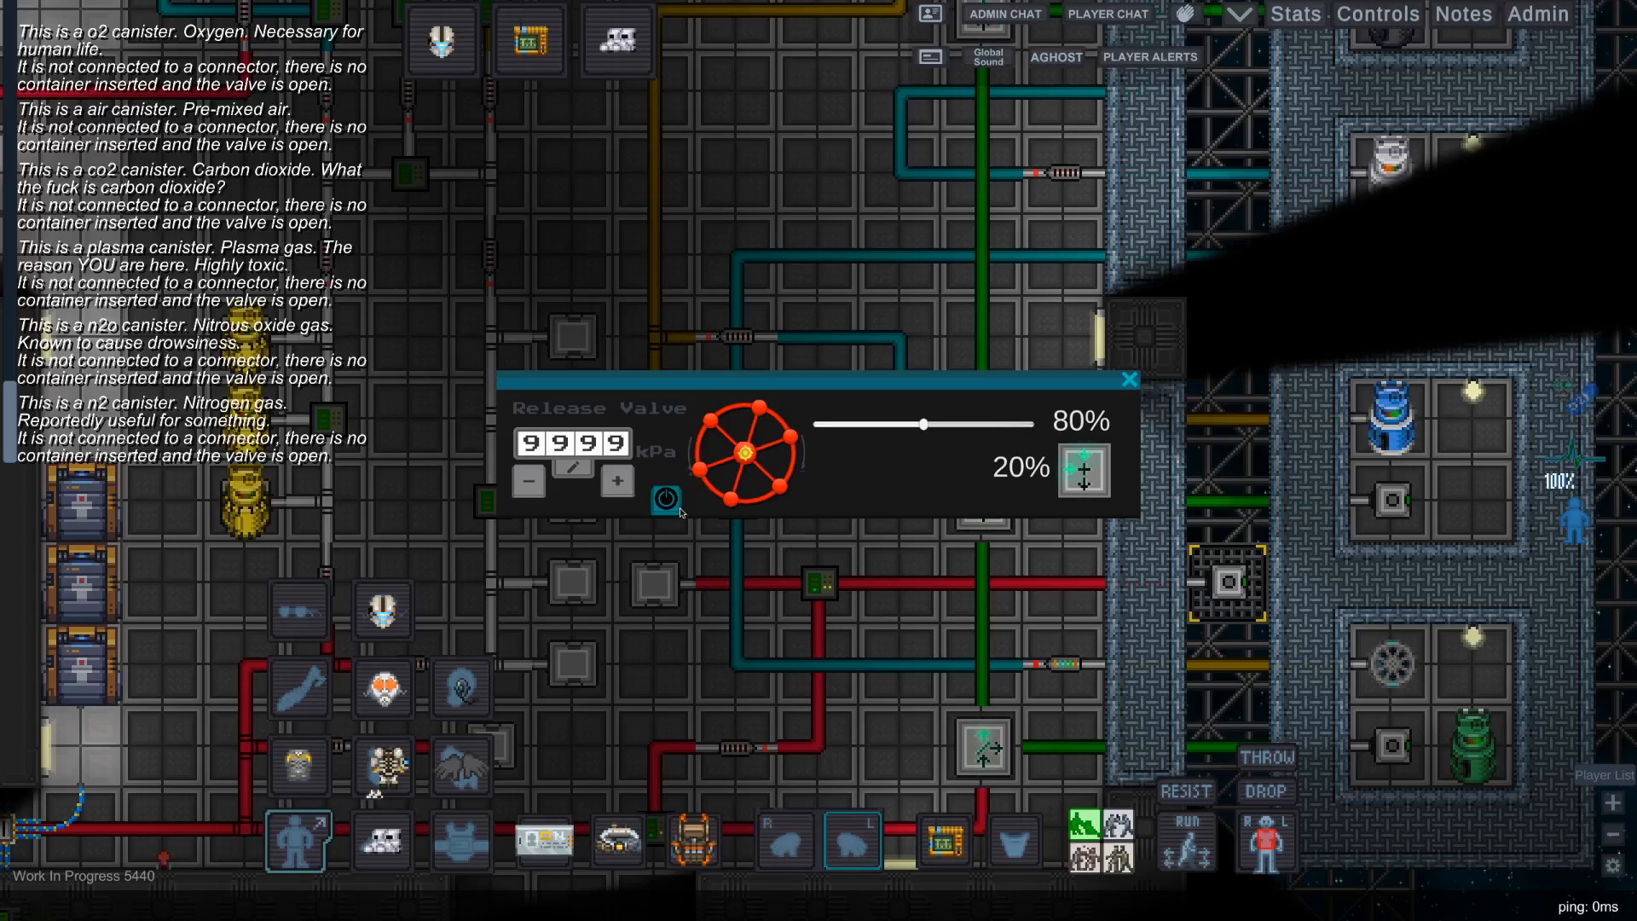
Set the N2/O2 mixer ratio slider to 80% / 20% and close the mixer window
click(665, 498)
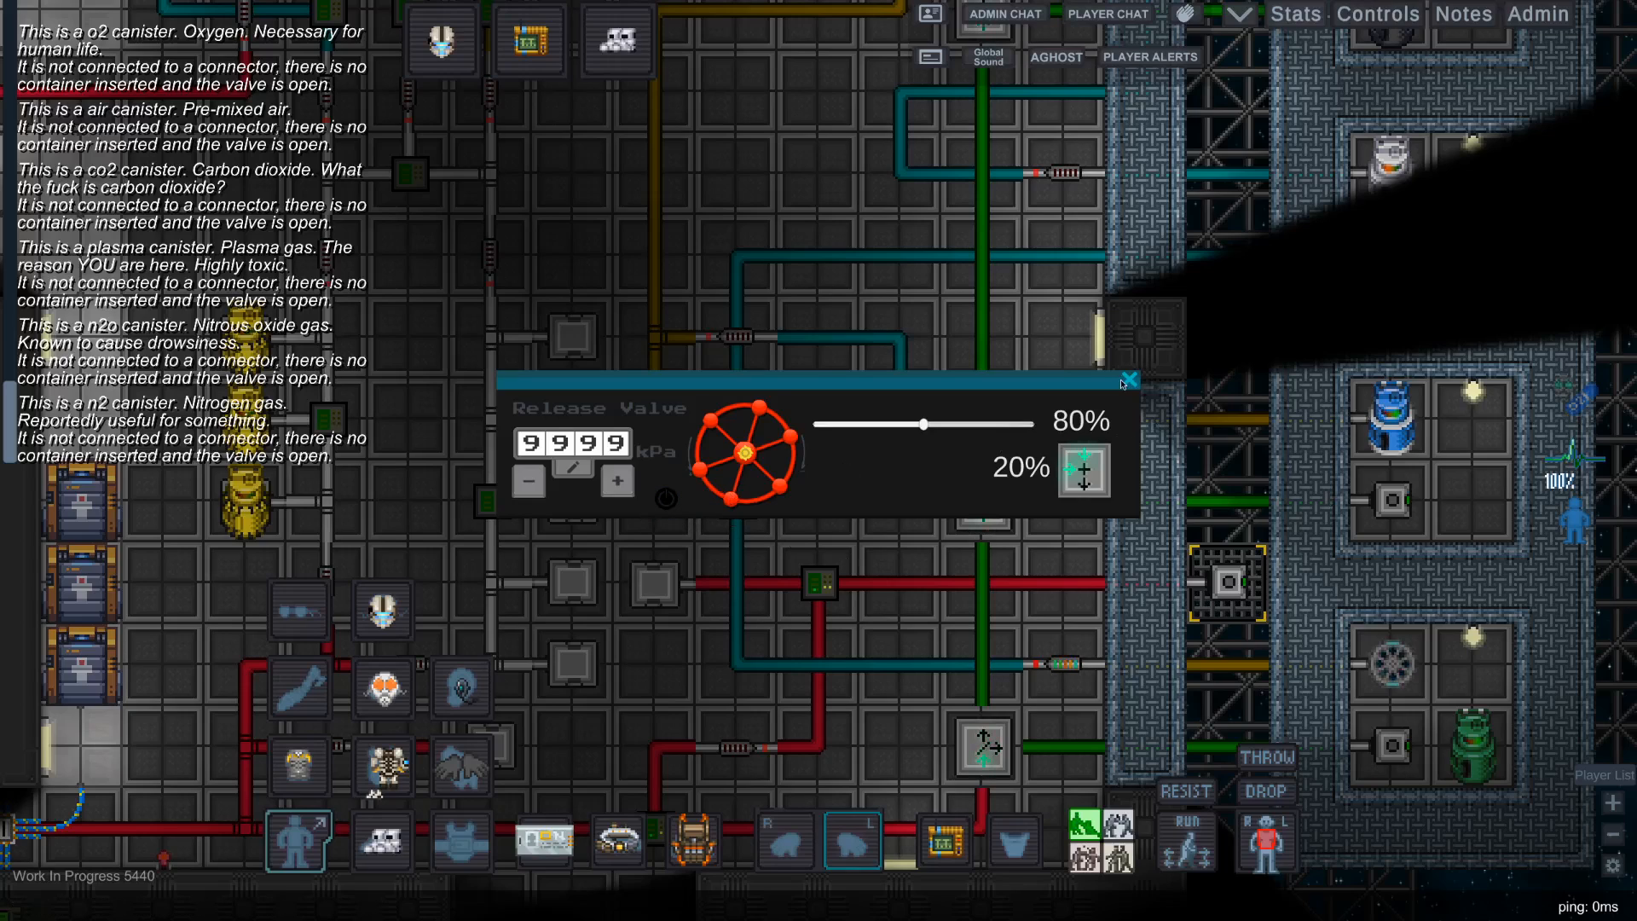
click(1126, 379)
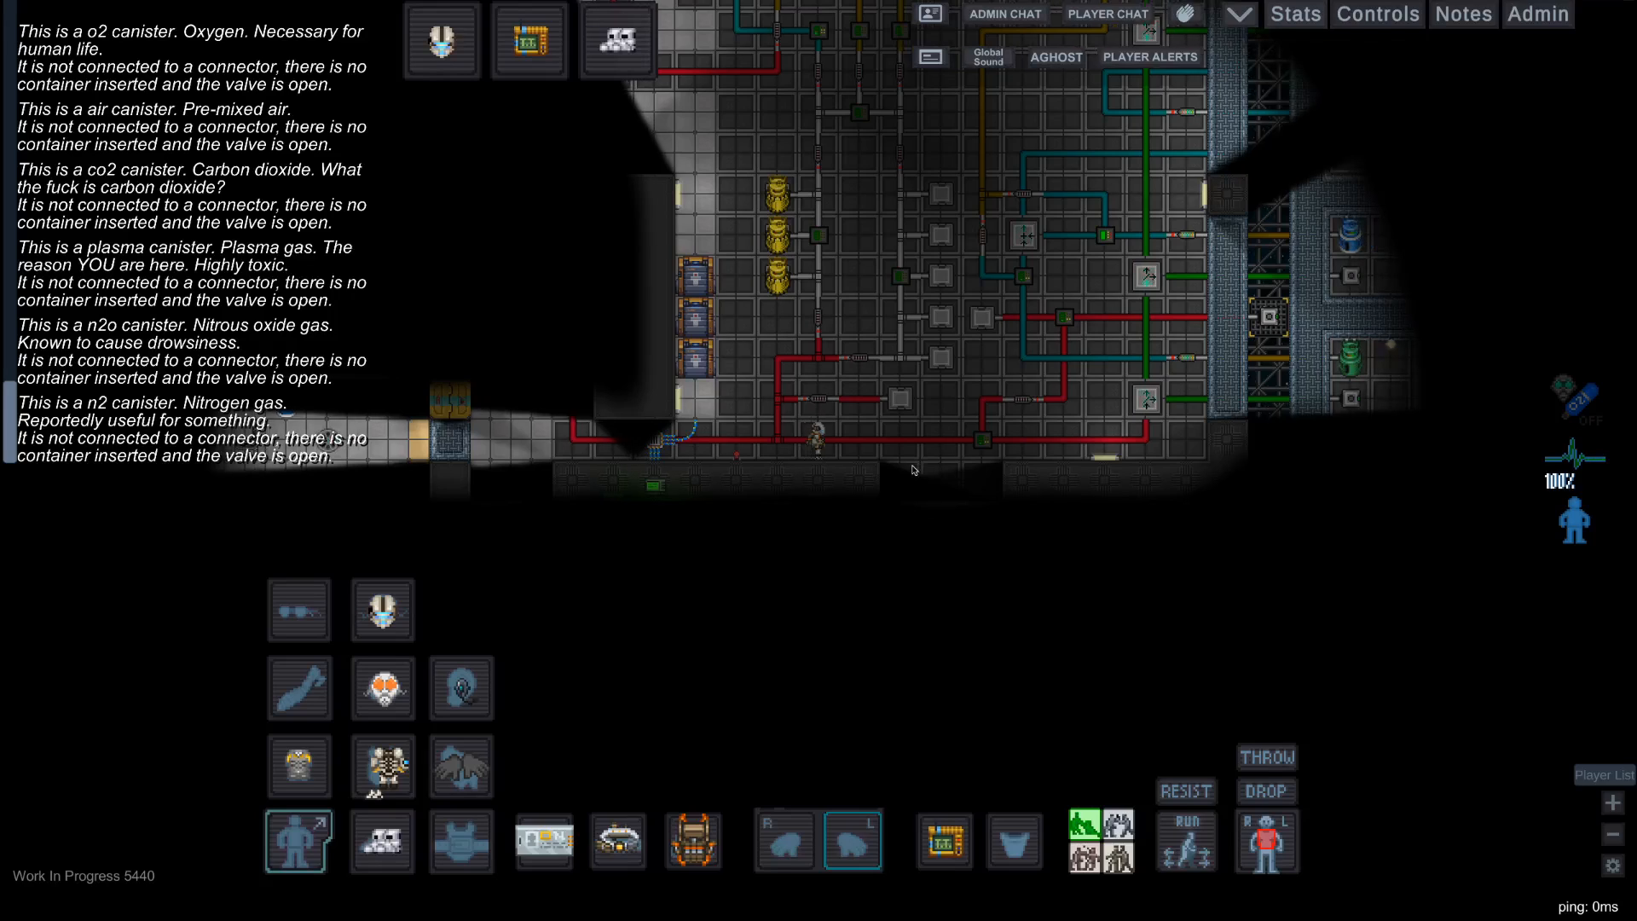
mouse_move(721, 475)
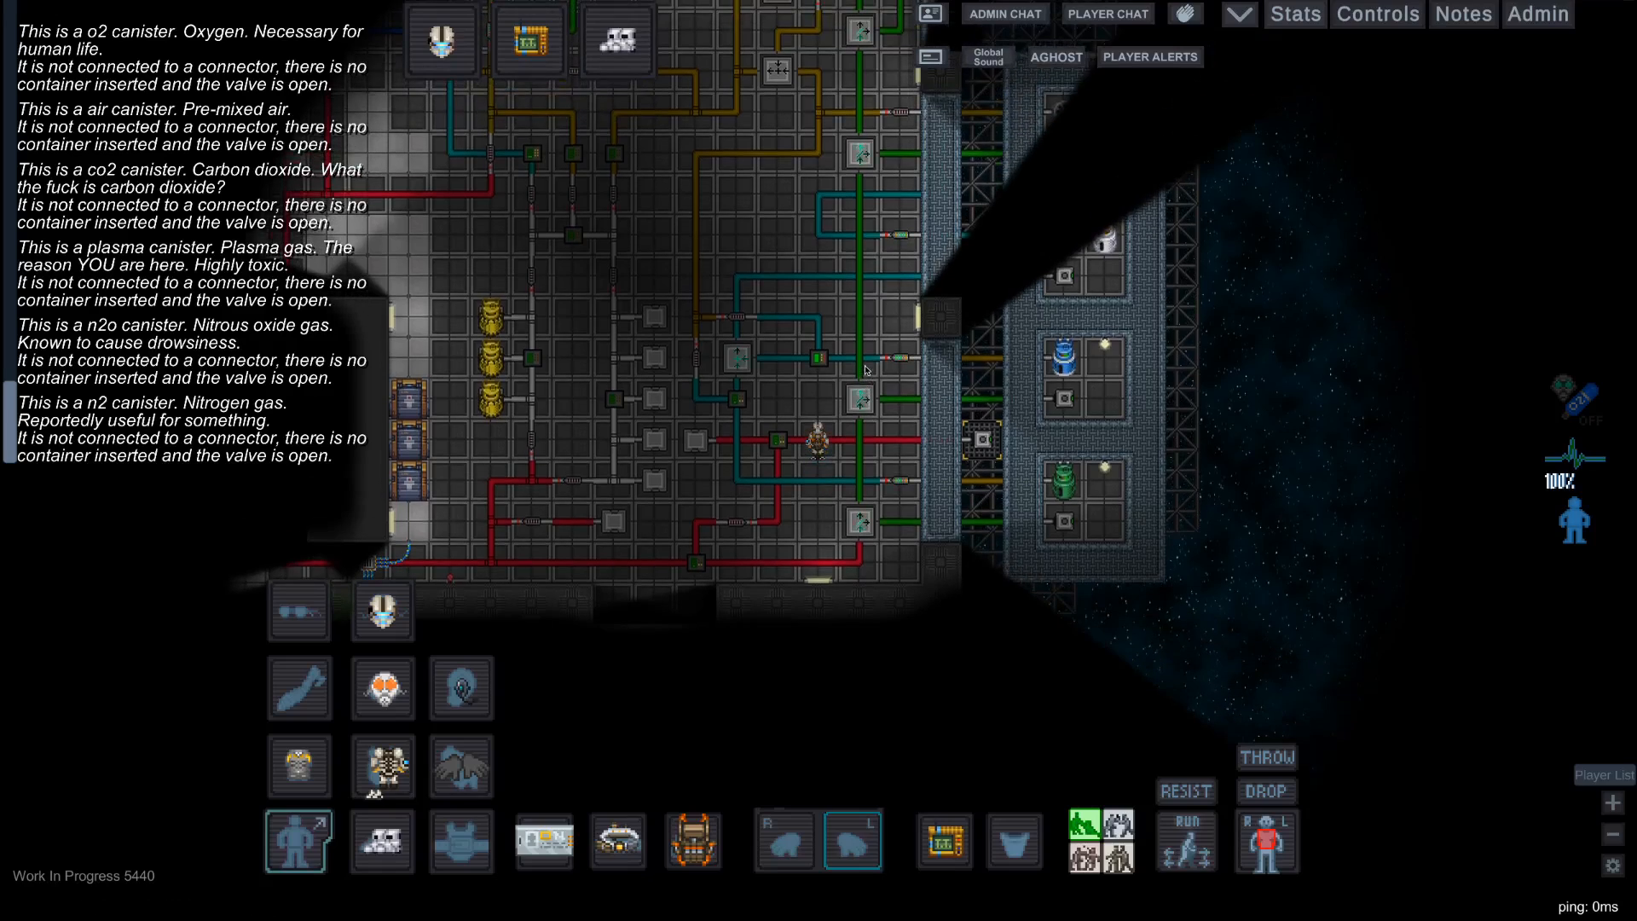
Bring up the chat entry box with T after reaching the gas chamber pipework
key(t)
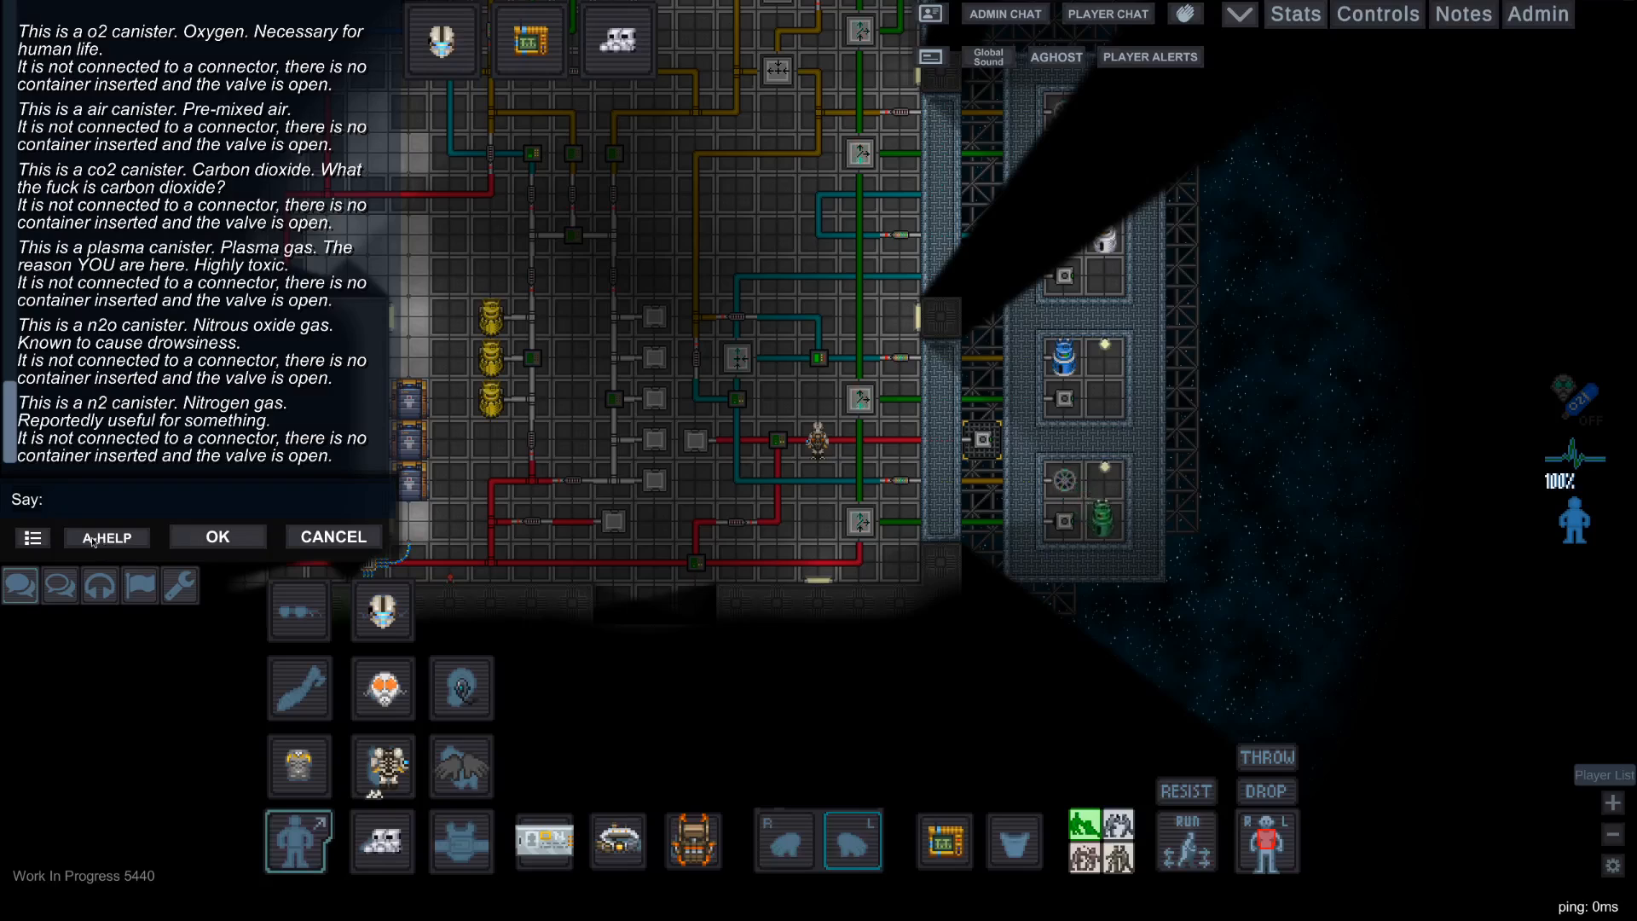
click(106, 537)
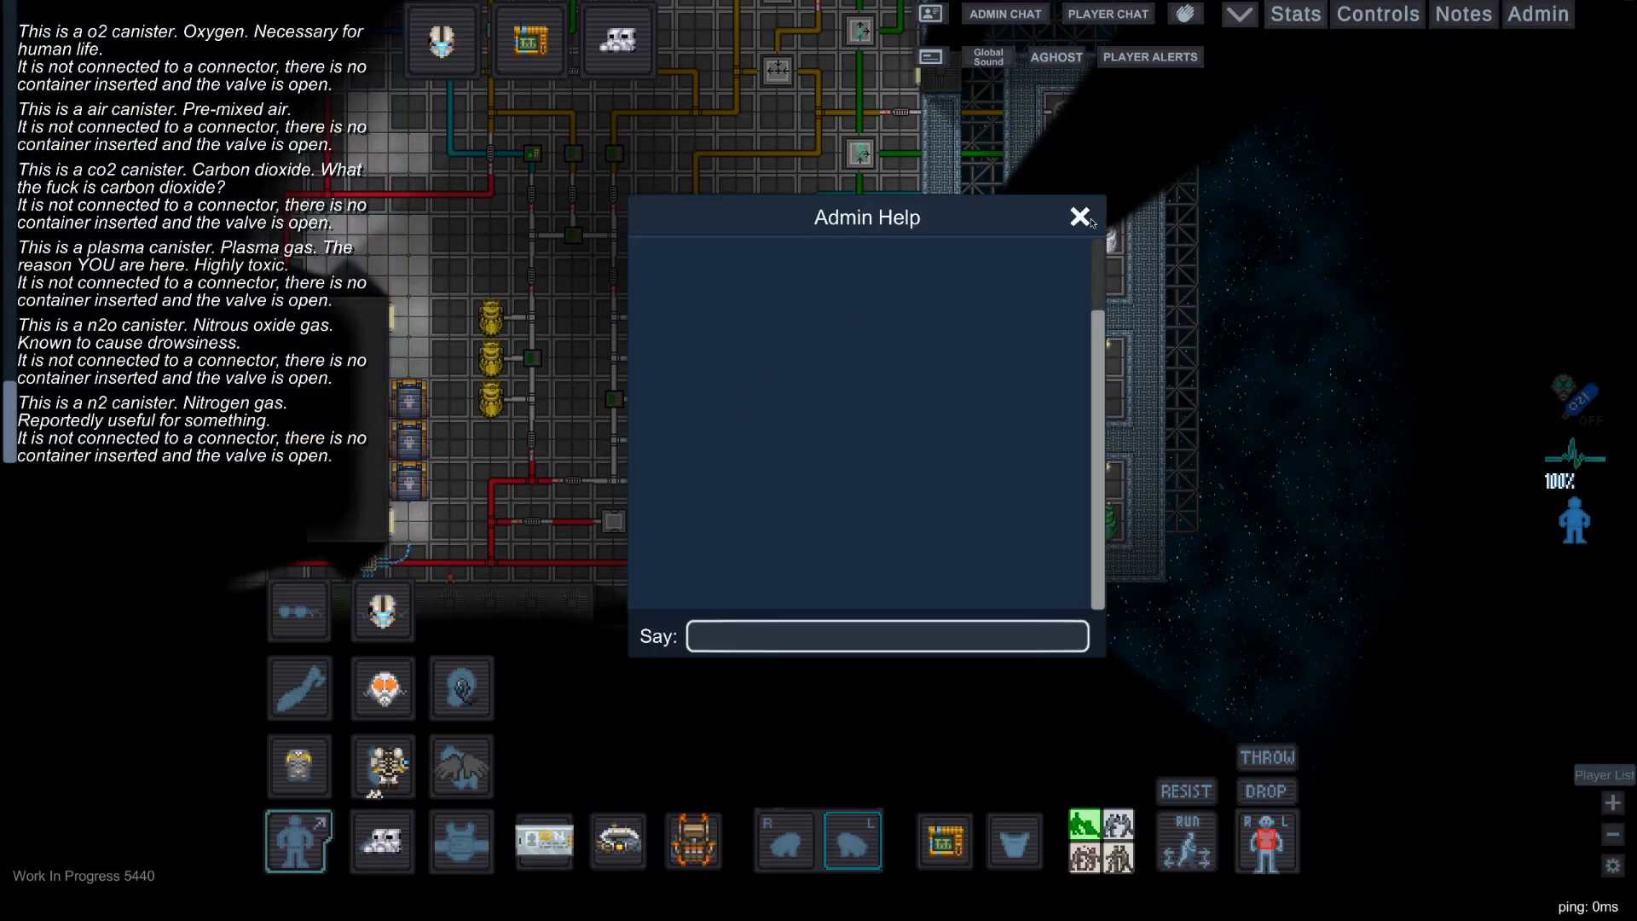
click(1080, 216)
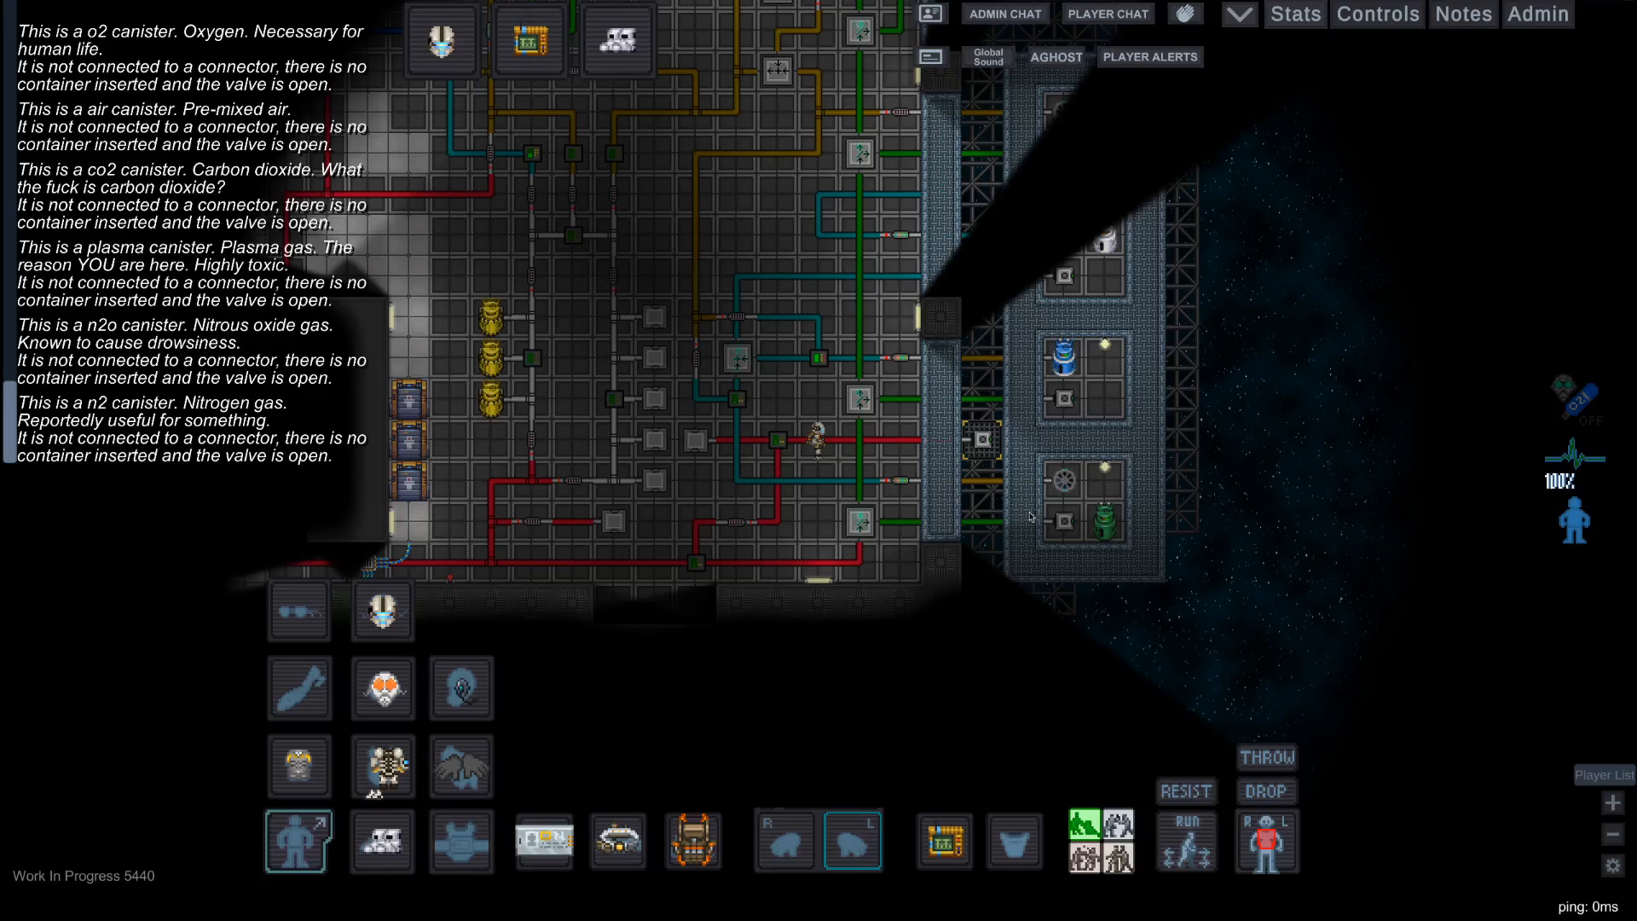